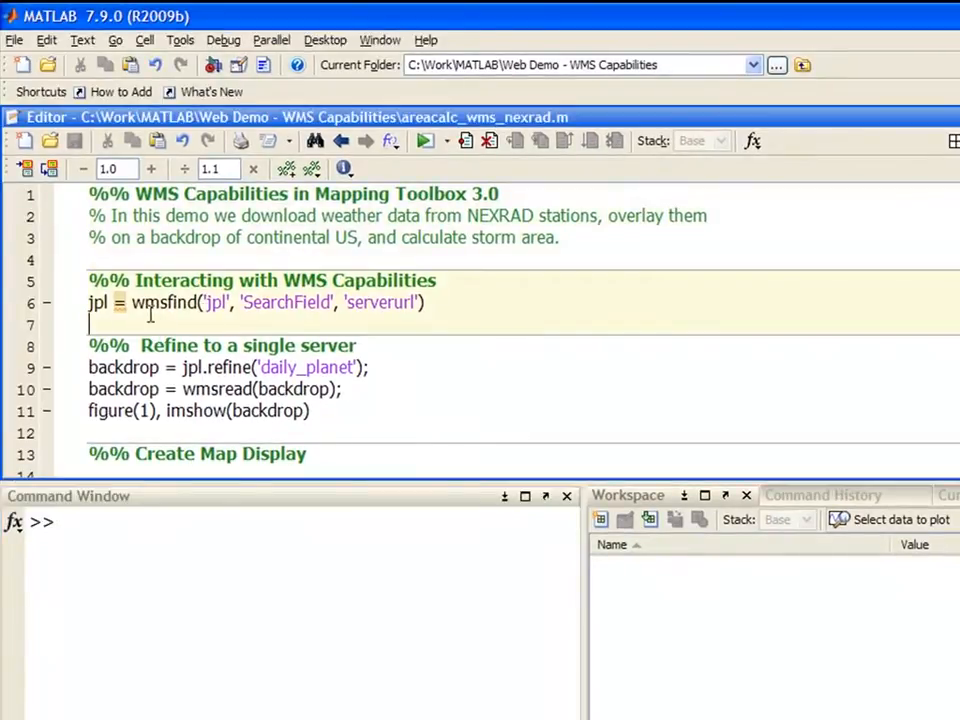
mouse_move(183, 322)
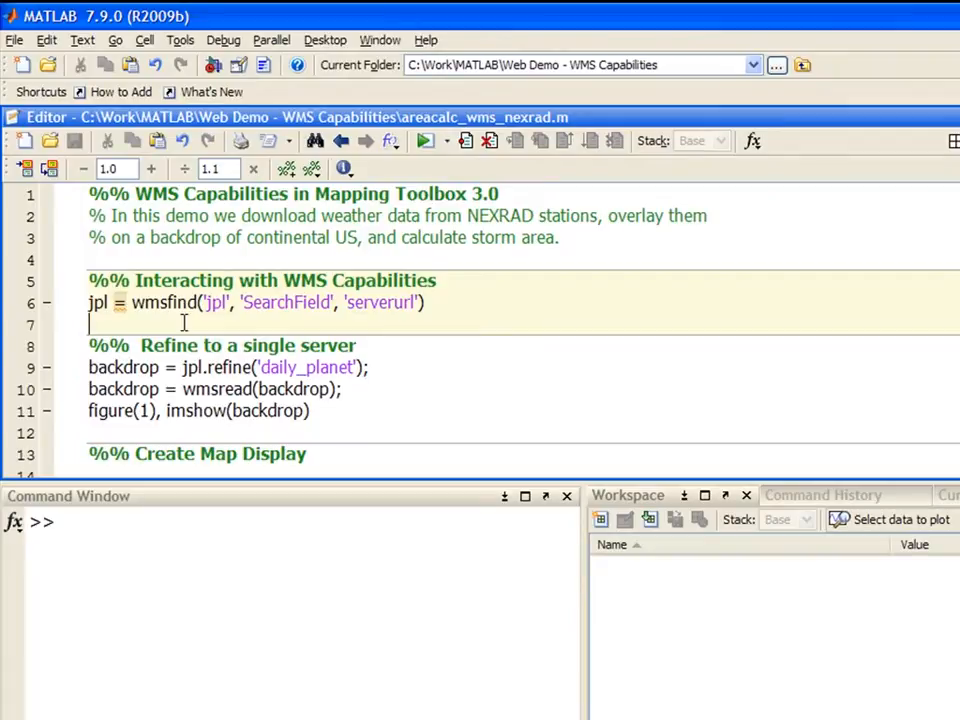
mouse_move(268, 323)
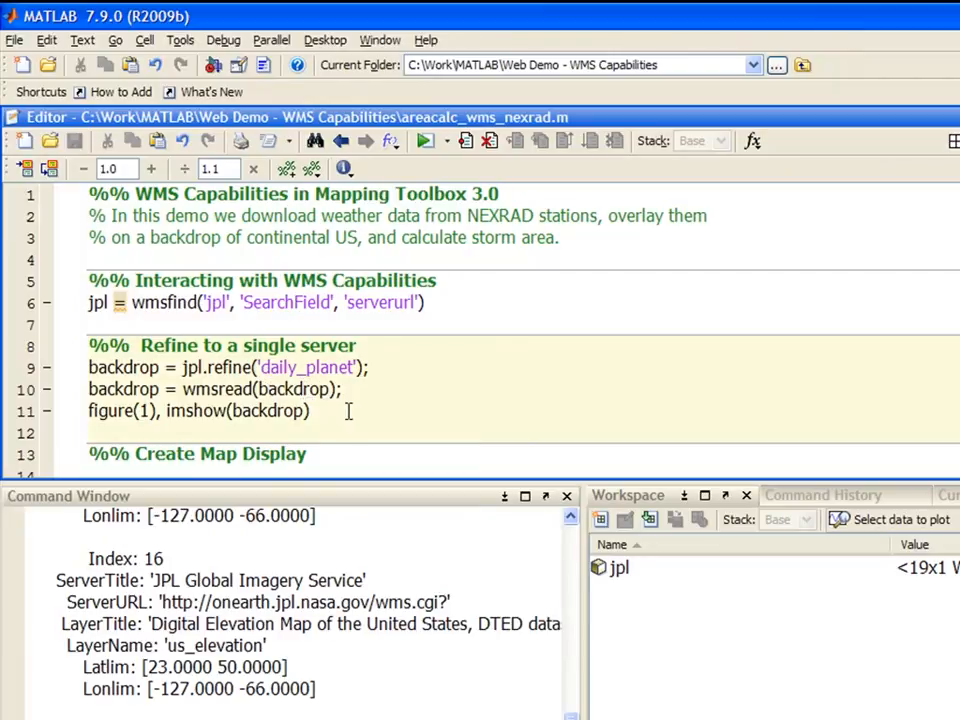
mouse_move(265, 395)
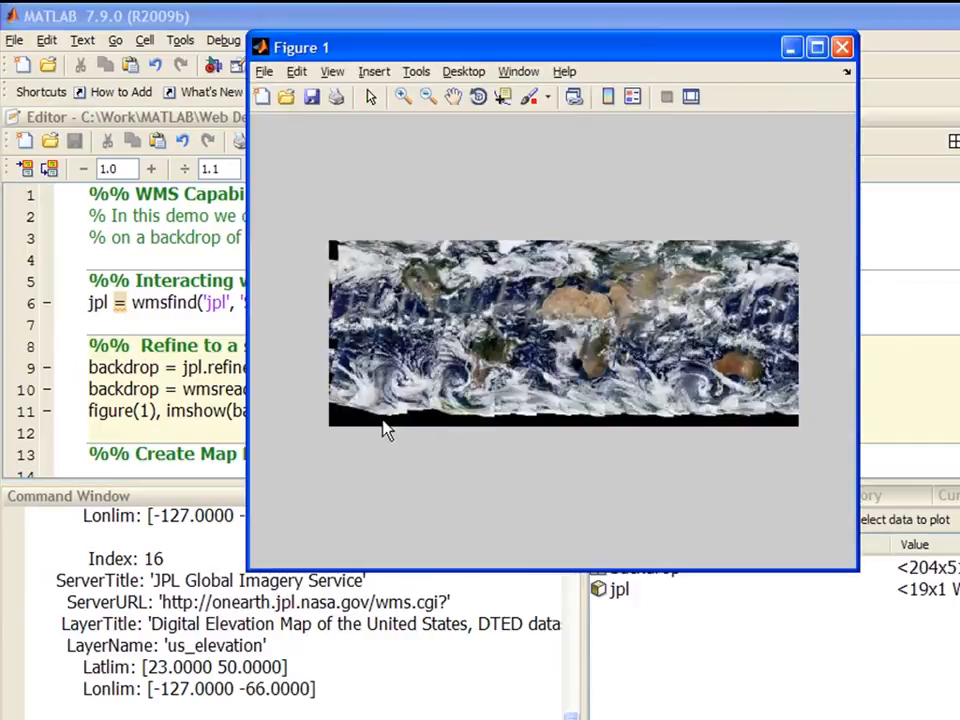
mouse_move(448, 483)
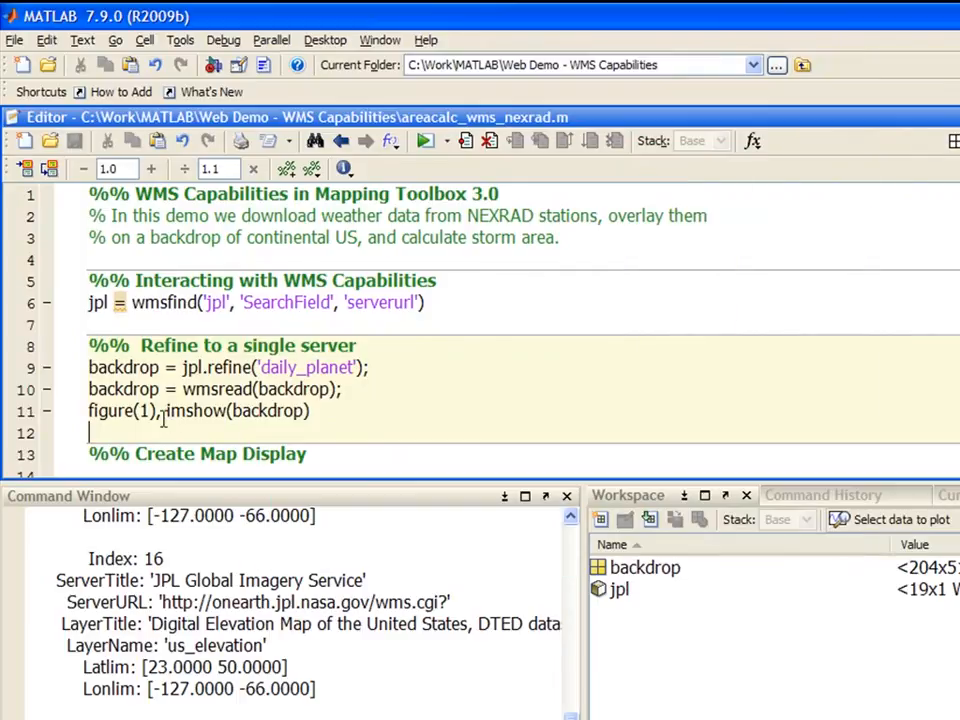
mouse_move(360, 415)
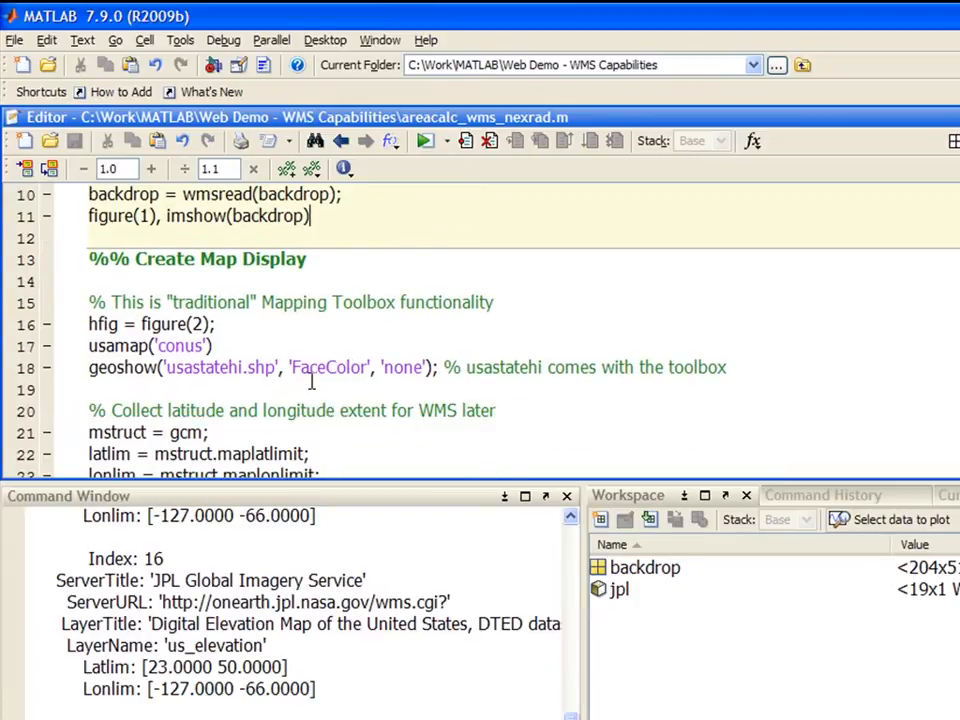
- Scroll down to the Create Map Display cell that builds the US map and latlim/lonlim
scroll("down", 3)
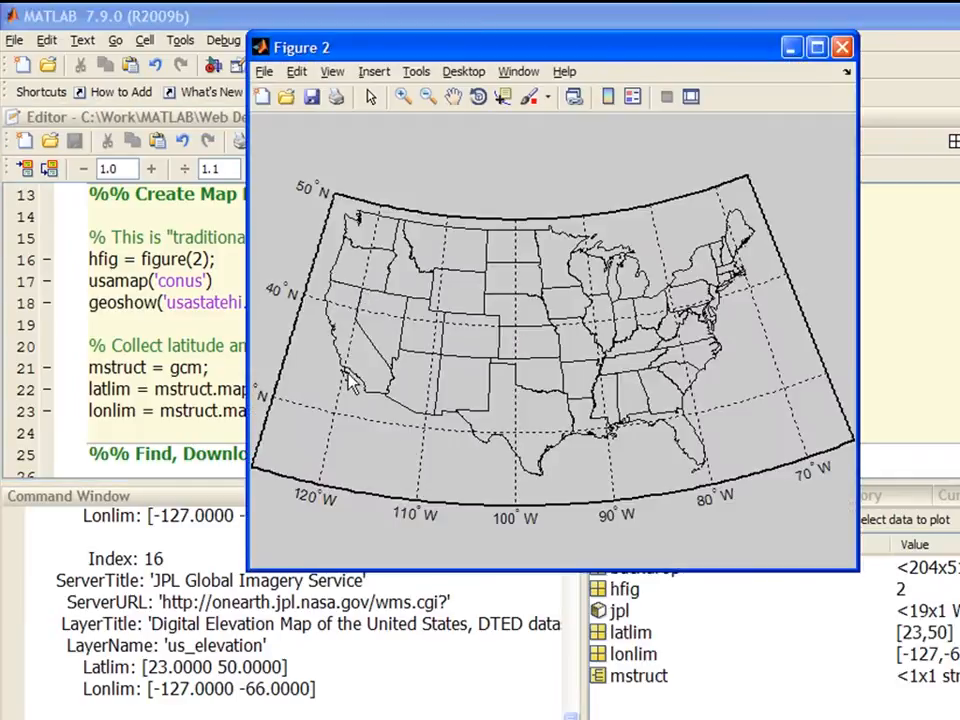
mouse_move(430, 517)
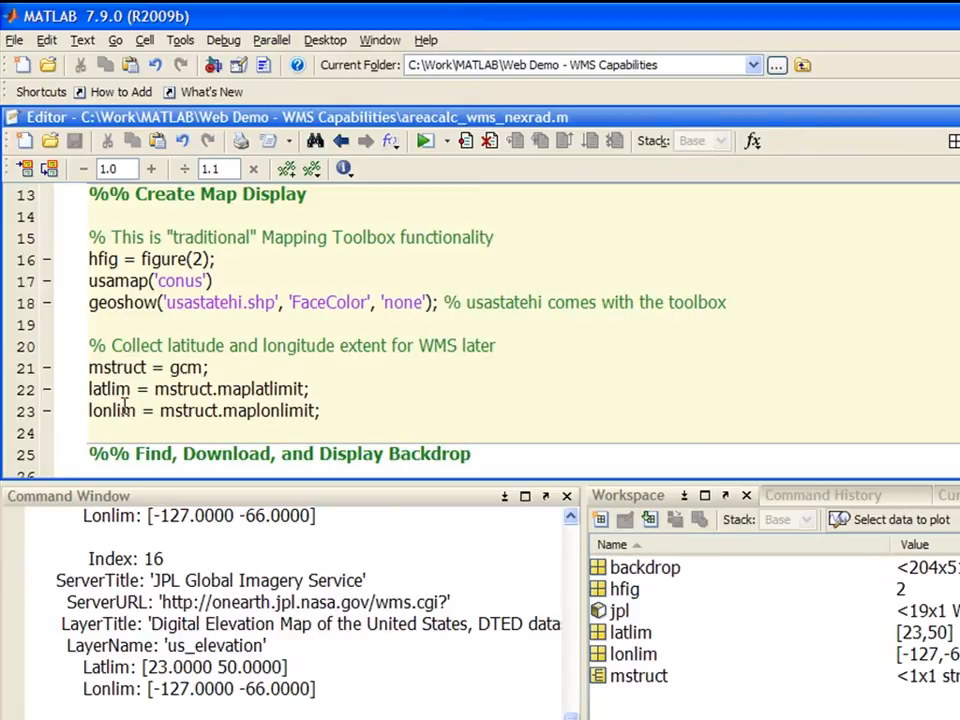
mouse_move(367, 405)
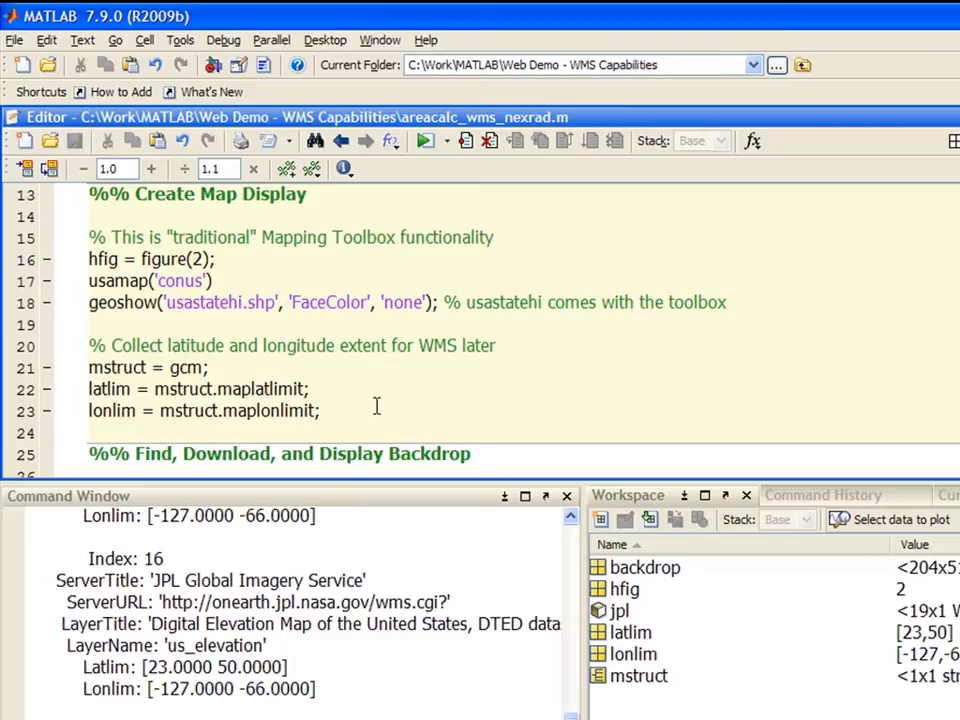
- Scroll down to the Find, Download, and Display Backdrop cell
scroll("down", 3)
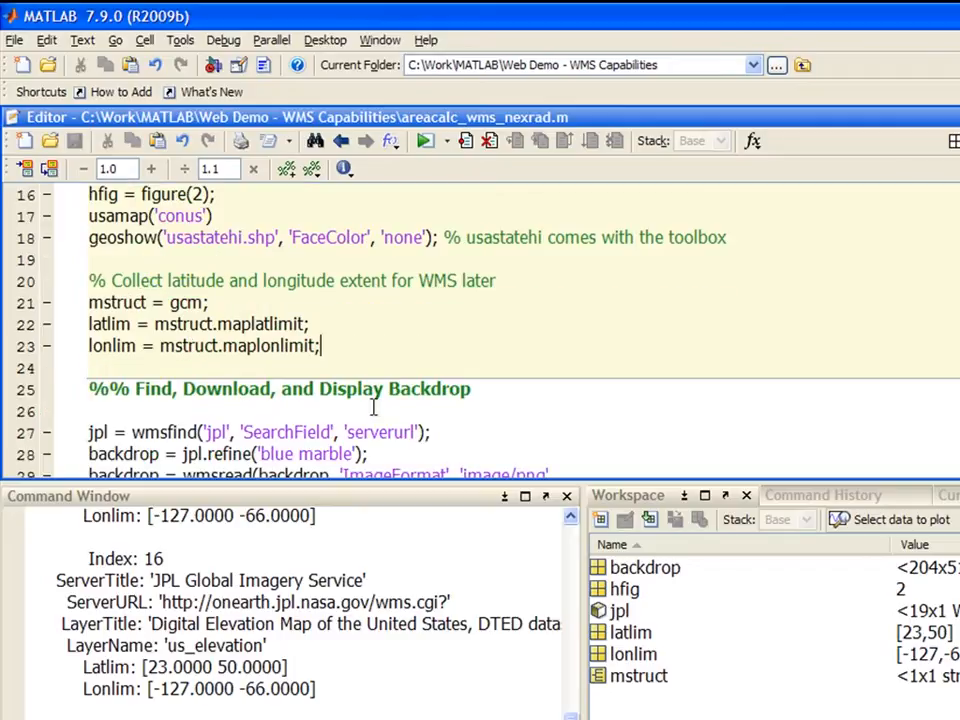
scroll("down", 3)
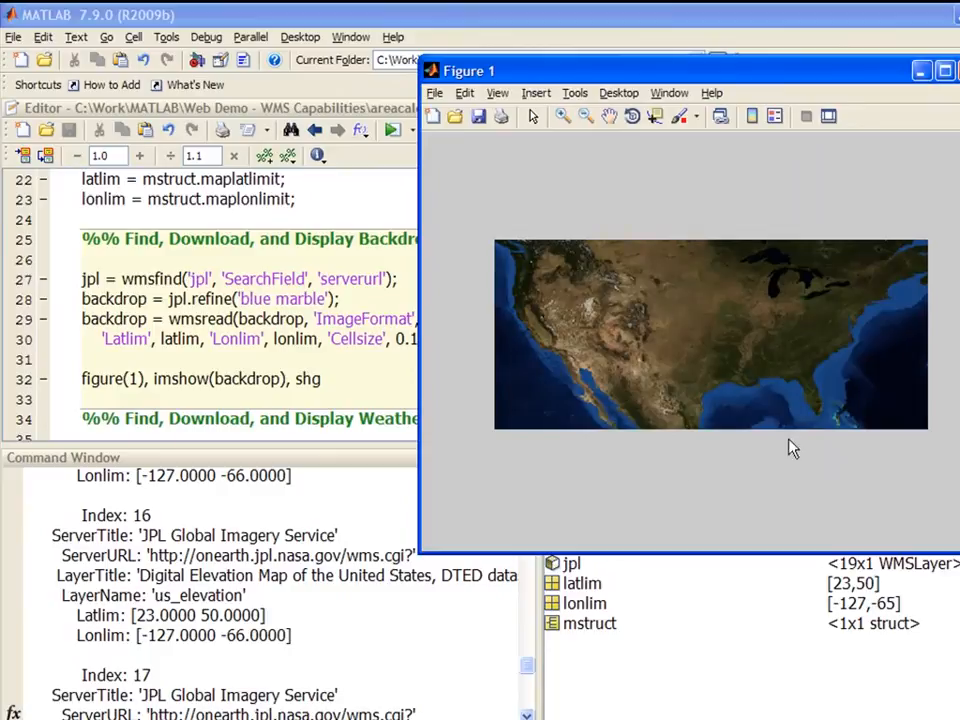
mouse_move(452, 290)
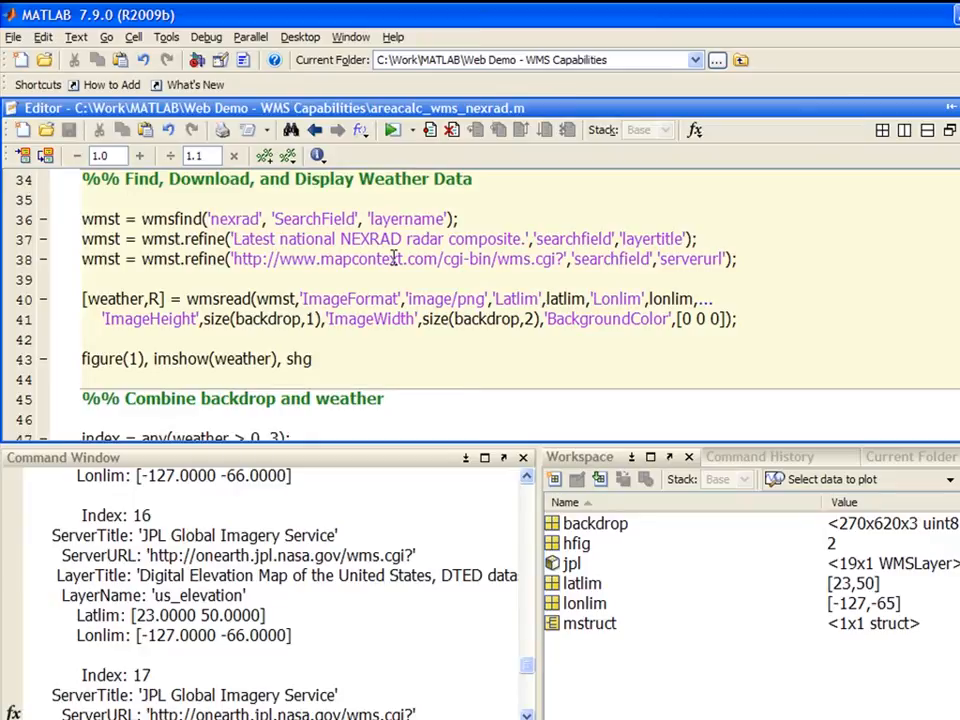
mouse_move(369, 315)
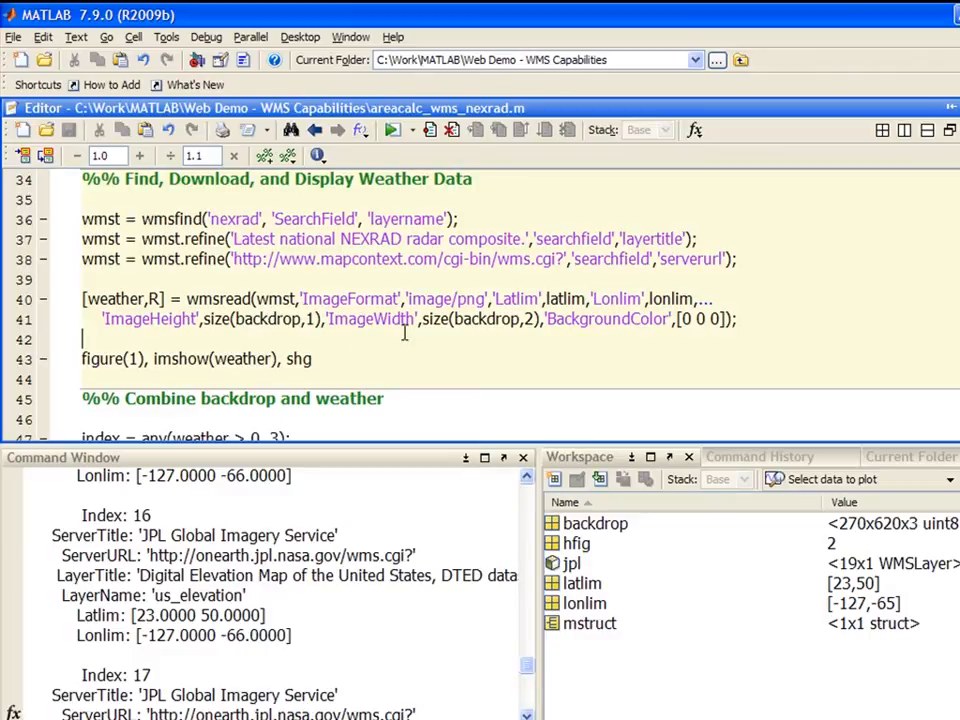
mouse_move(342, 360)
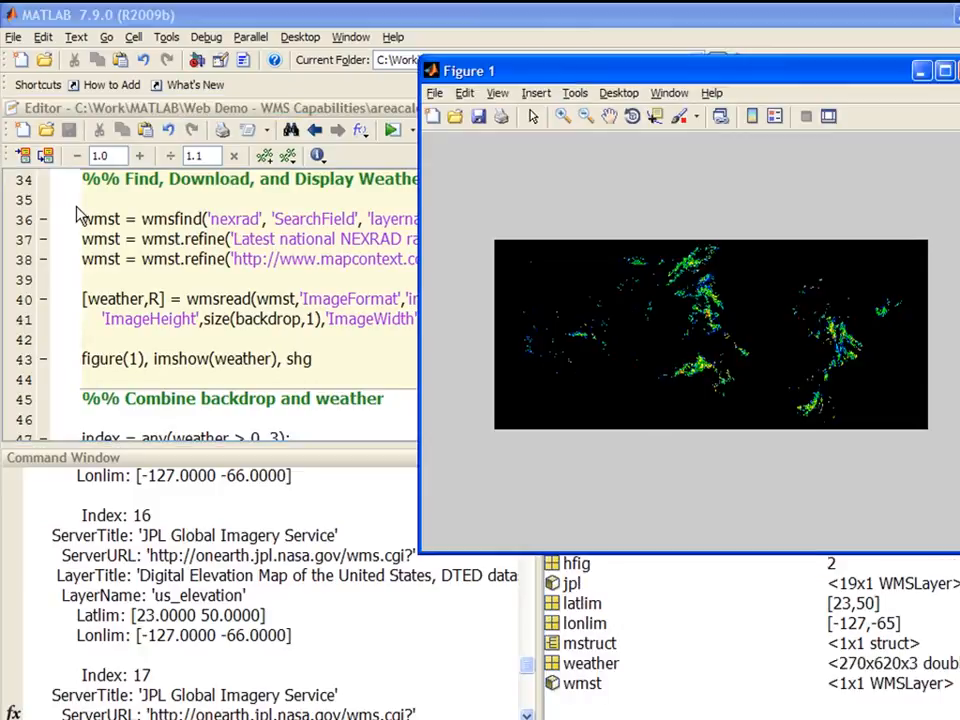
mouse_move(595, 430)
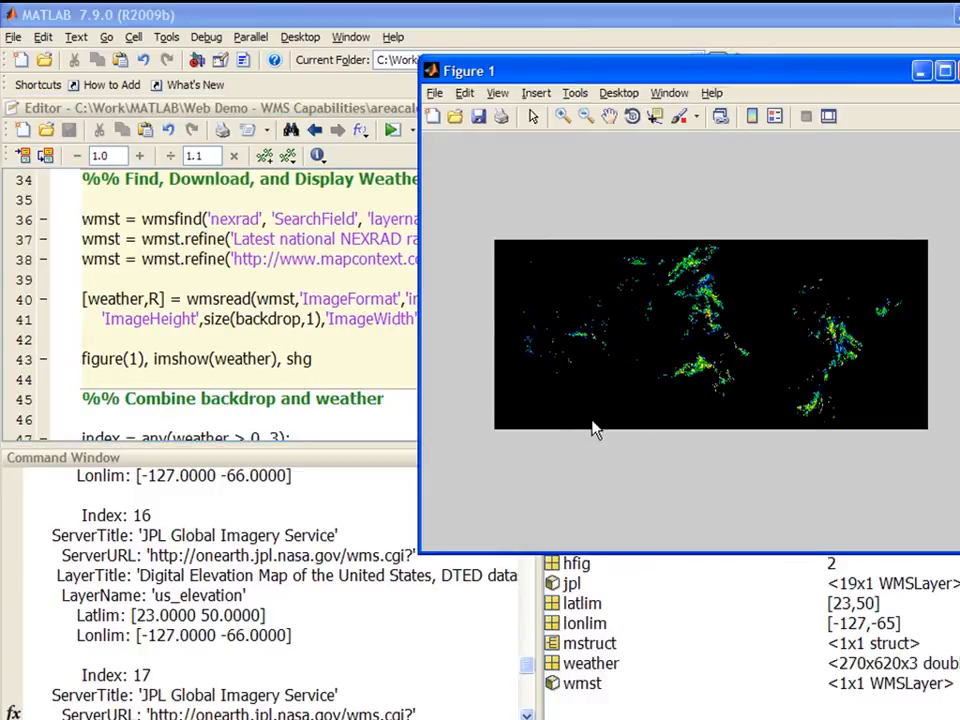
mouse_move(625, 434)
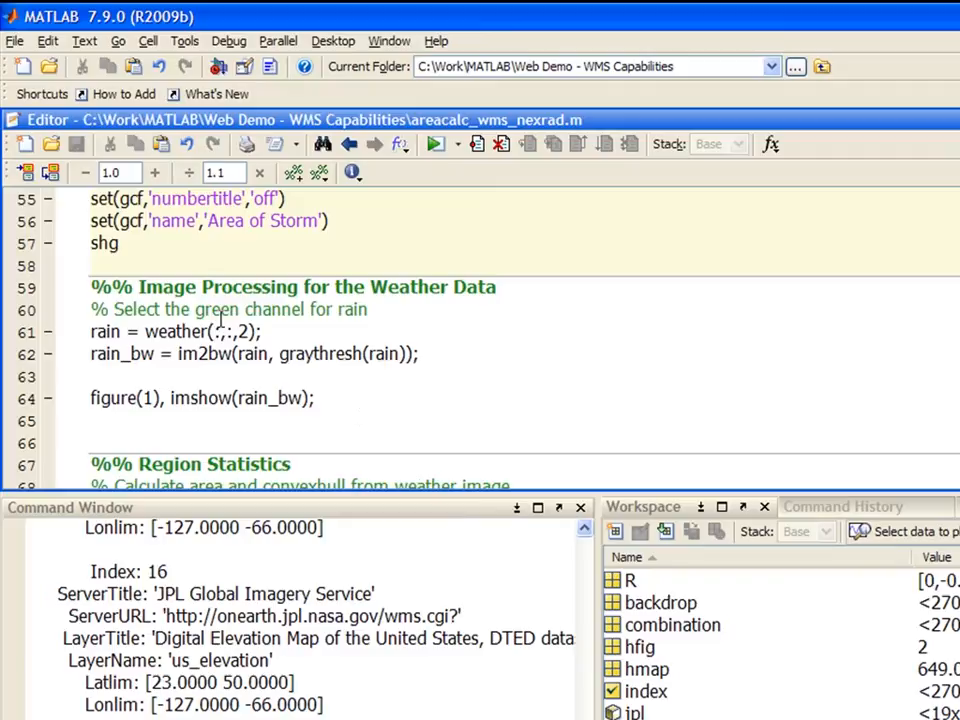
- Run the section that thresholds the rain channel into the rain_bw mask
double_click(250, 331)
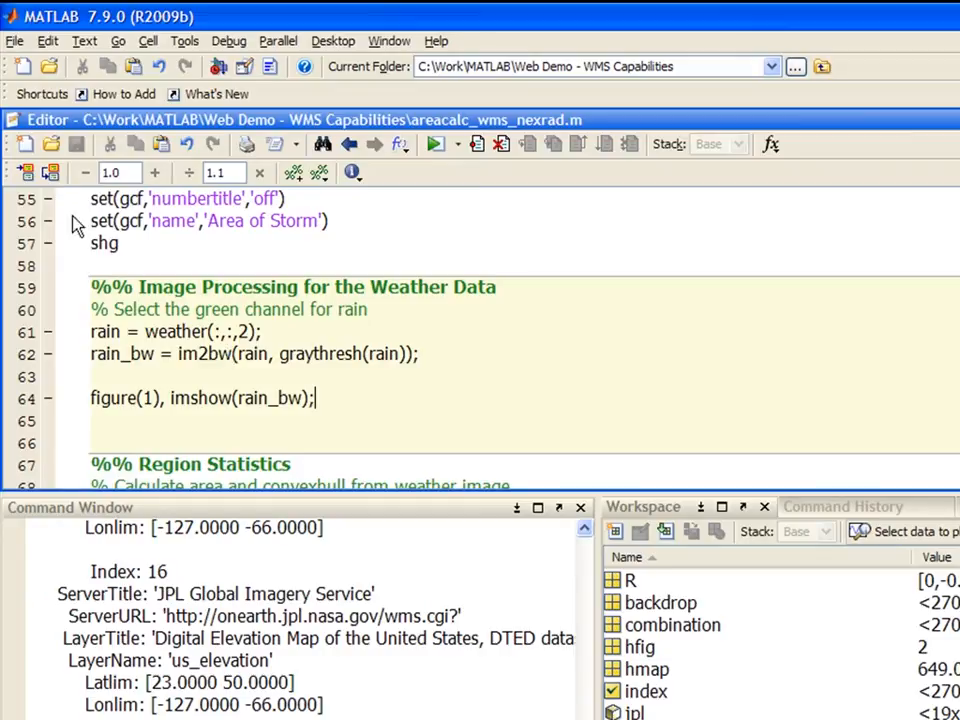
left_click(434, 144)
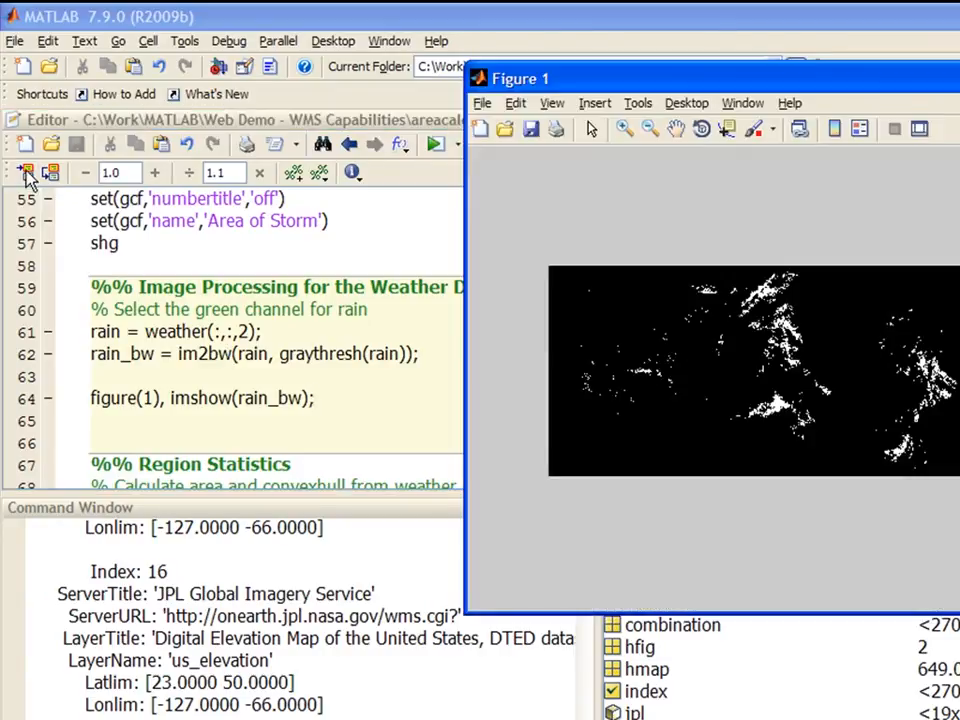
mouse_move(705, 433)
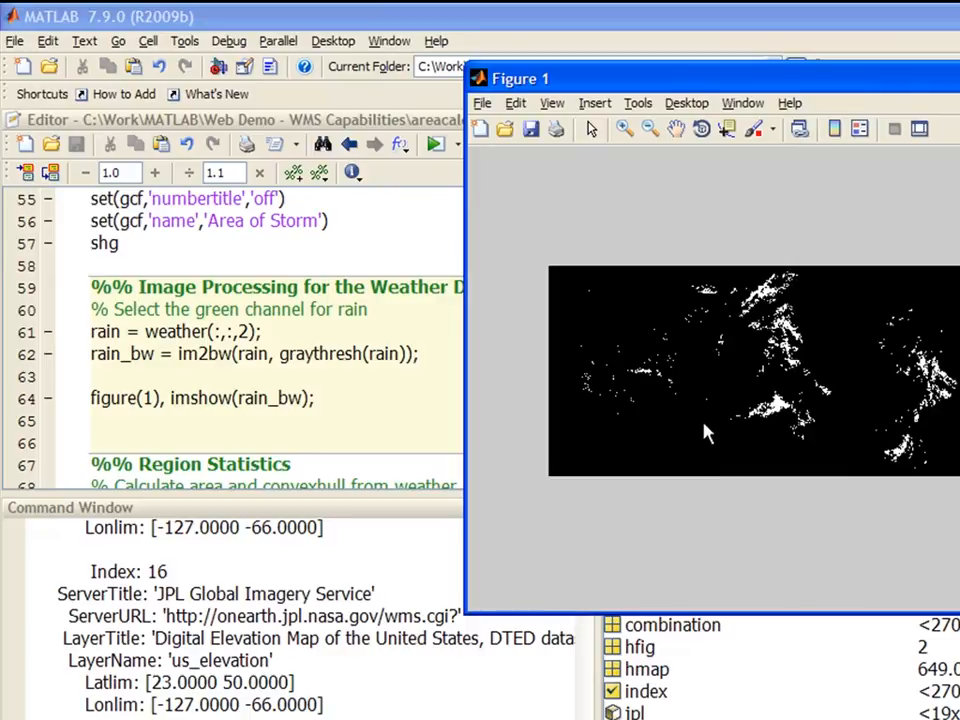
mouse_move(860, 448)
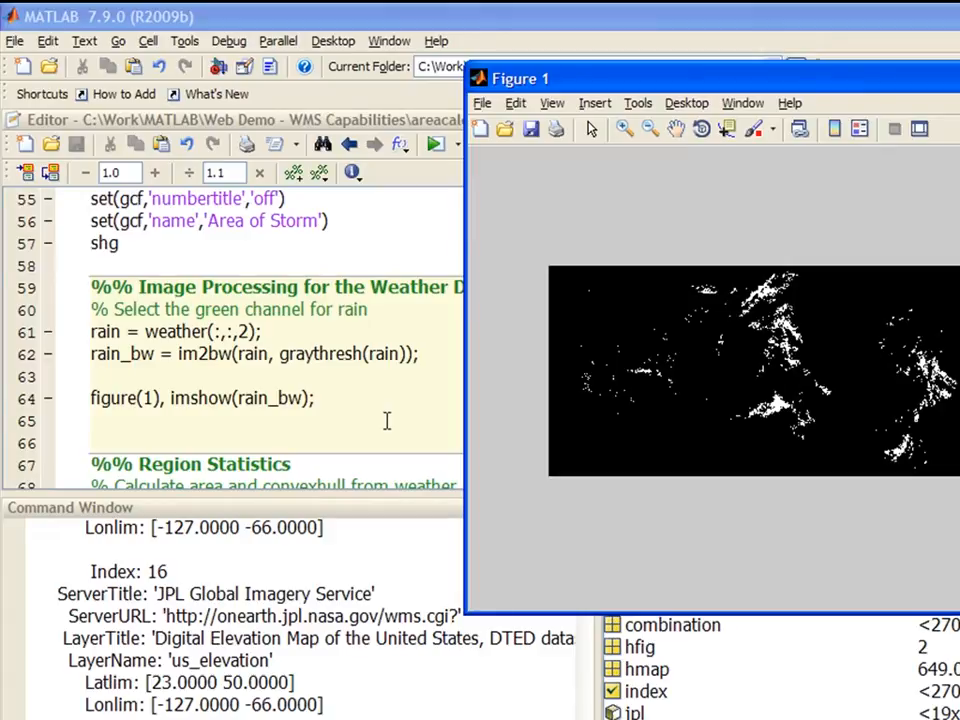
mouse_move(710, 434)
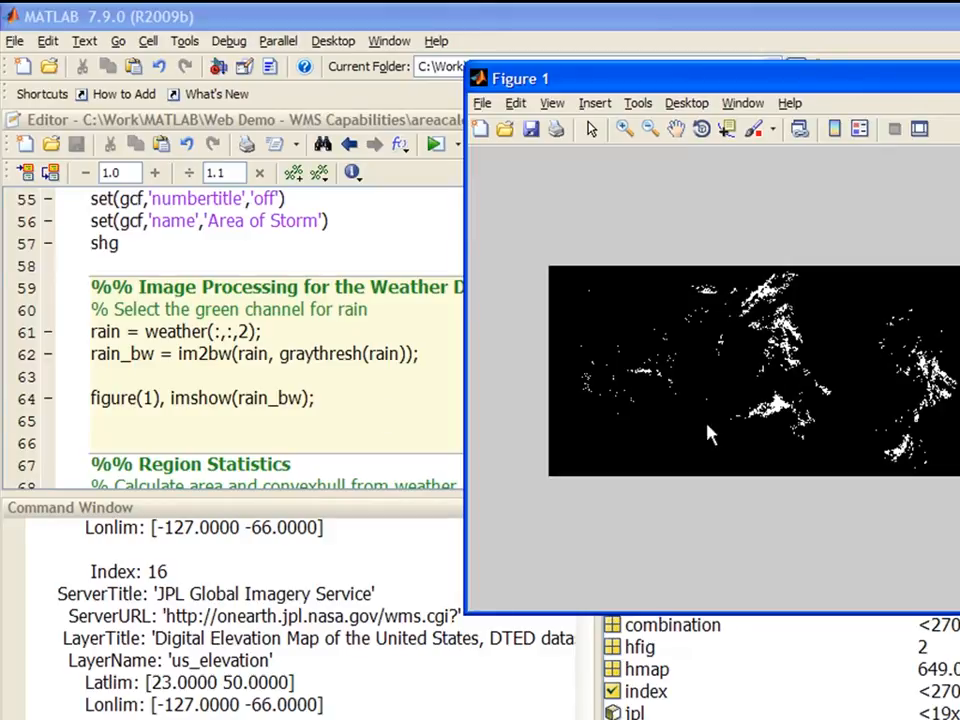
mouse_move(840, 428)
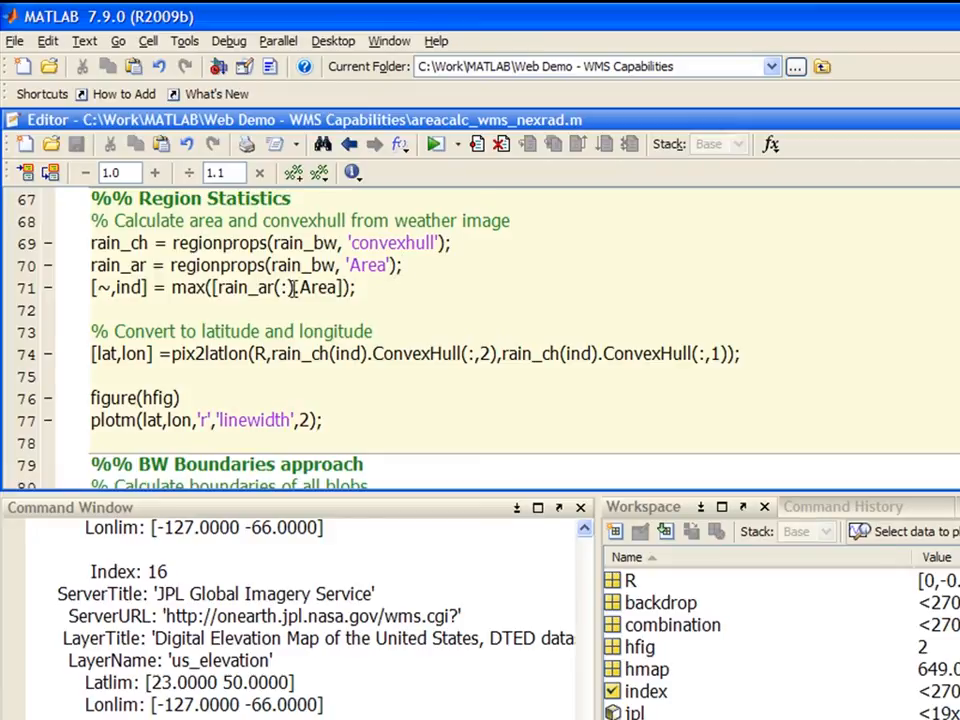
- Highlight max and ind on line 71, then run Region Statistics for the red storm hull
double_click(188, 287)
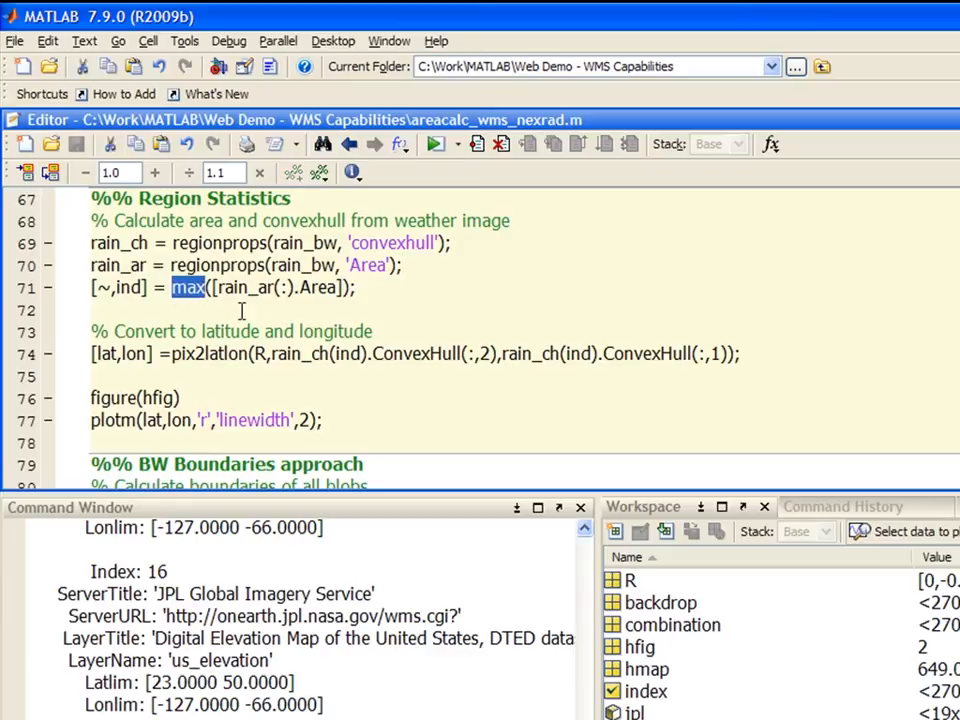
left_click(130, 288)
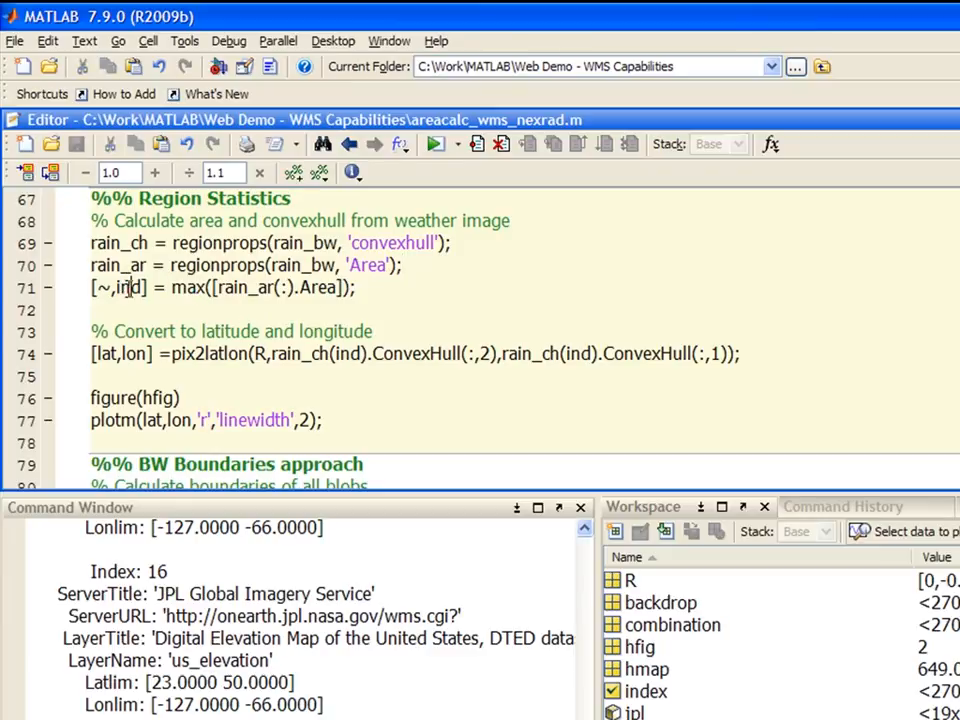
double_click(128, 287)
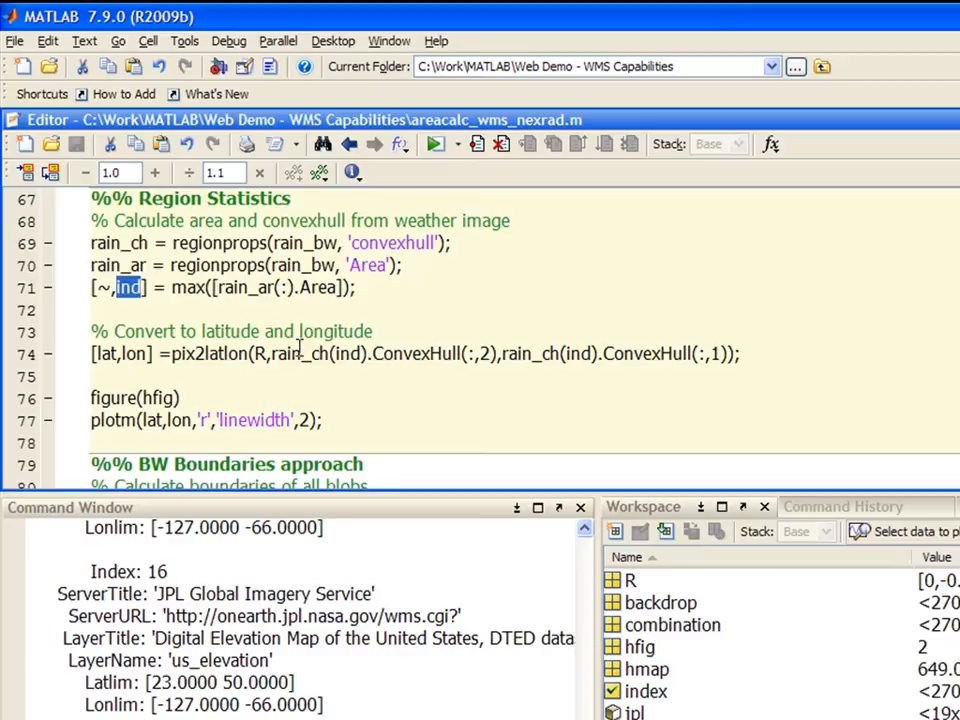
left_click(355, 353)
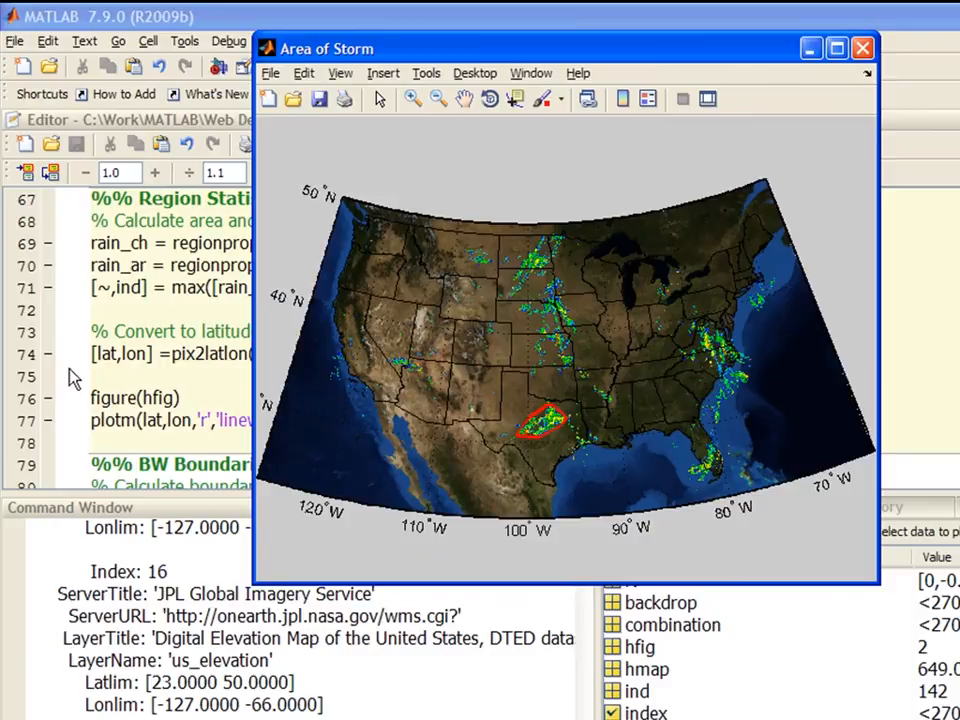
left_click(862, 48)
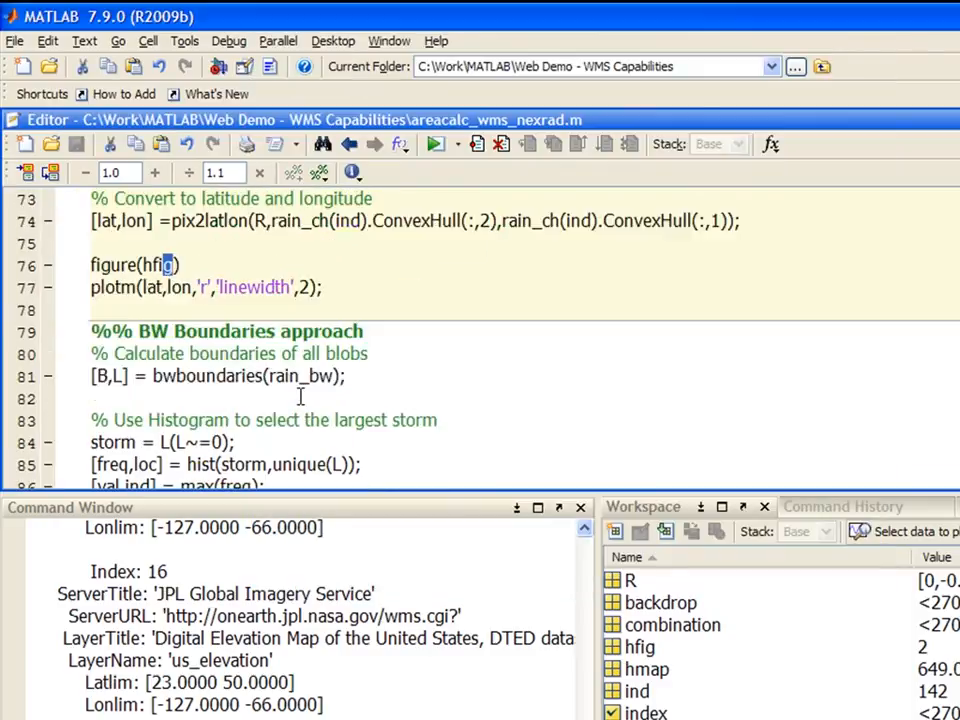
- Move to the BW Boundaries approach cell and highlight a variable in the largest-storm code
scroll("down", 3)
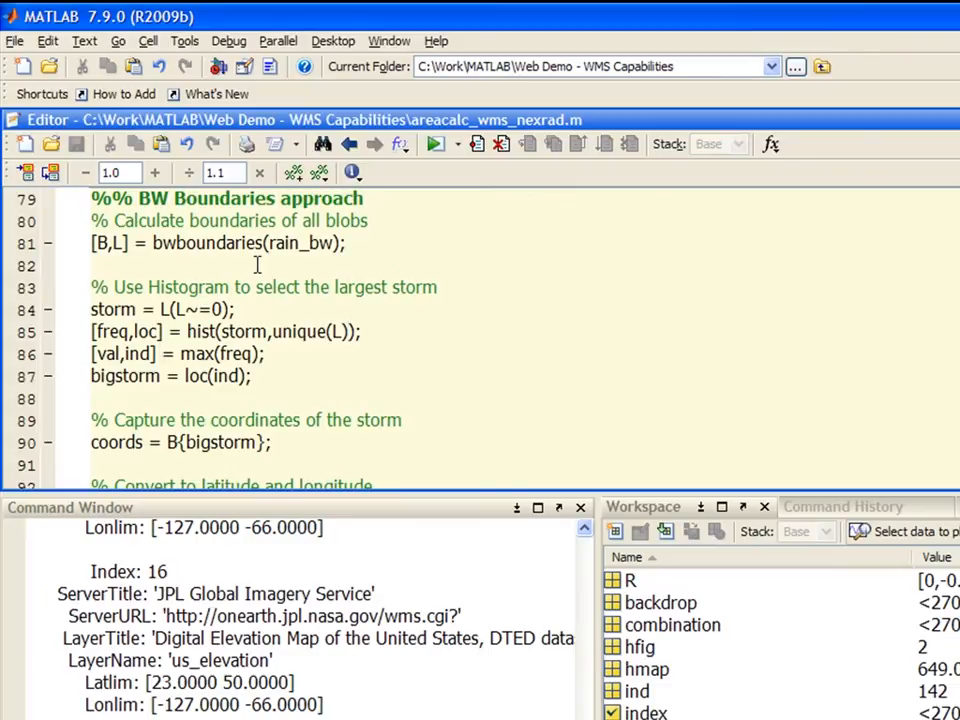
left_click(349, 331)
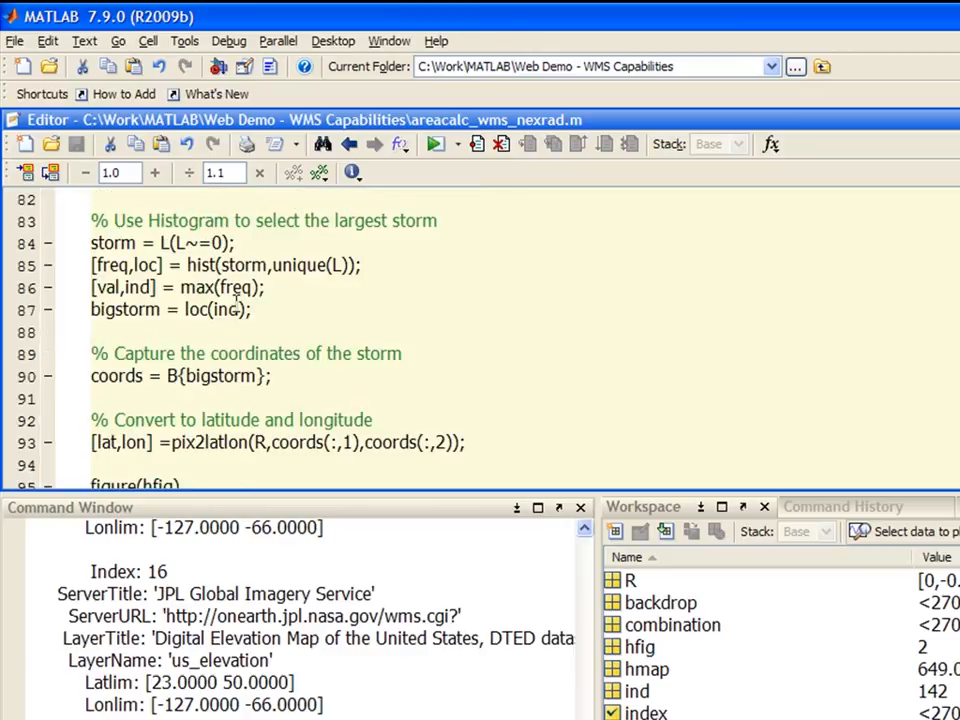
double_click(200, 265)
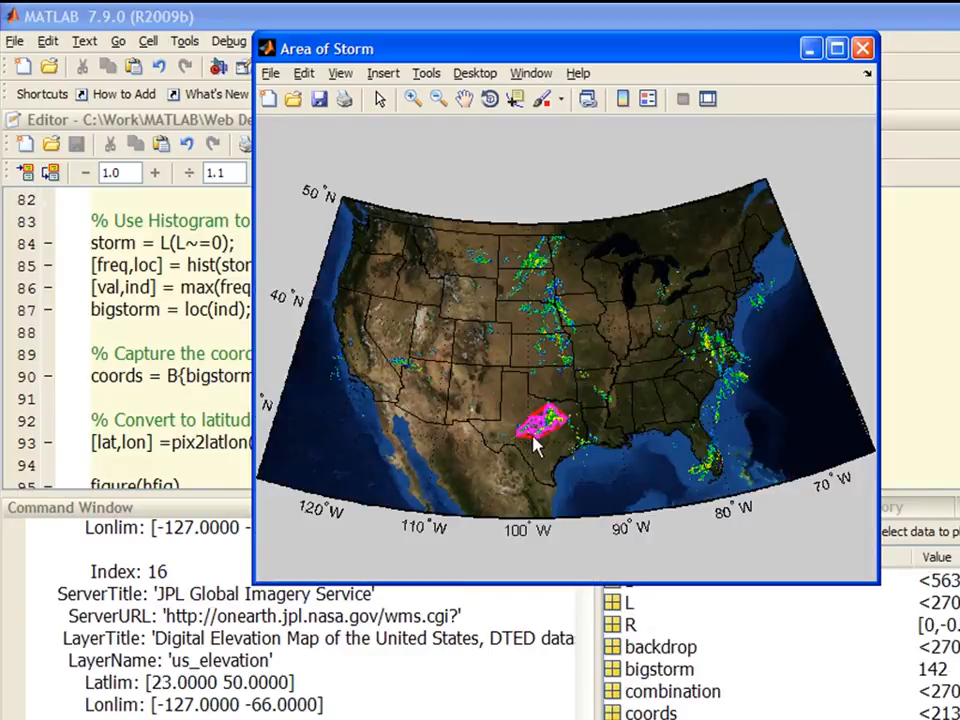
mouse_move(520, 440)
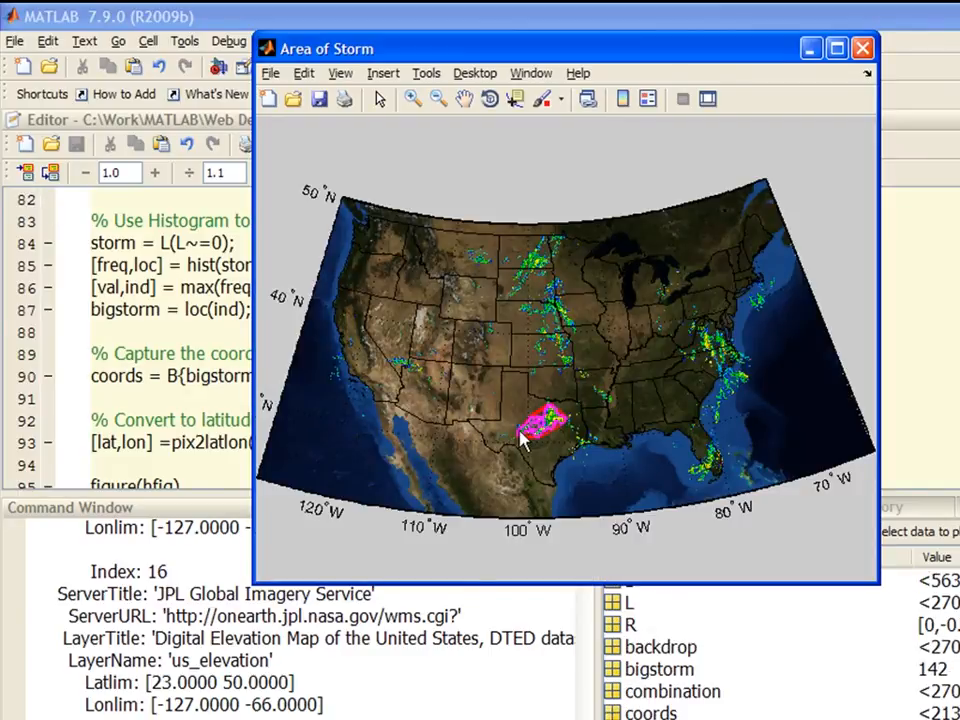
mouse_move(545, 440)
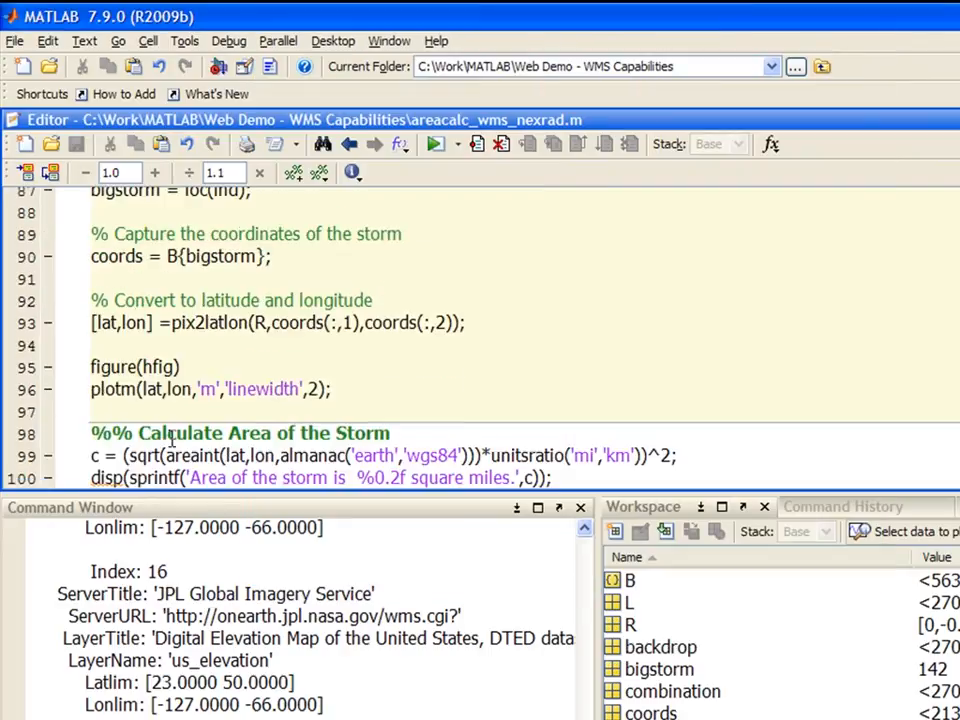
double_click(190, 396)
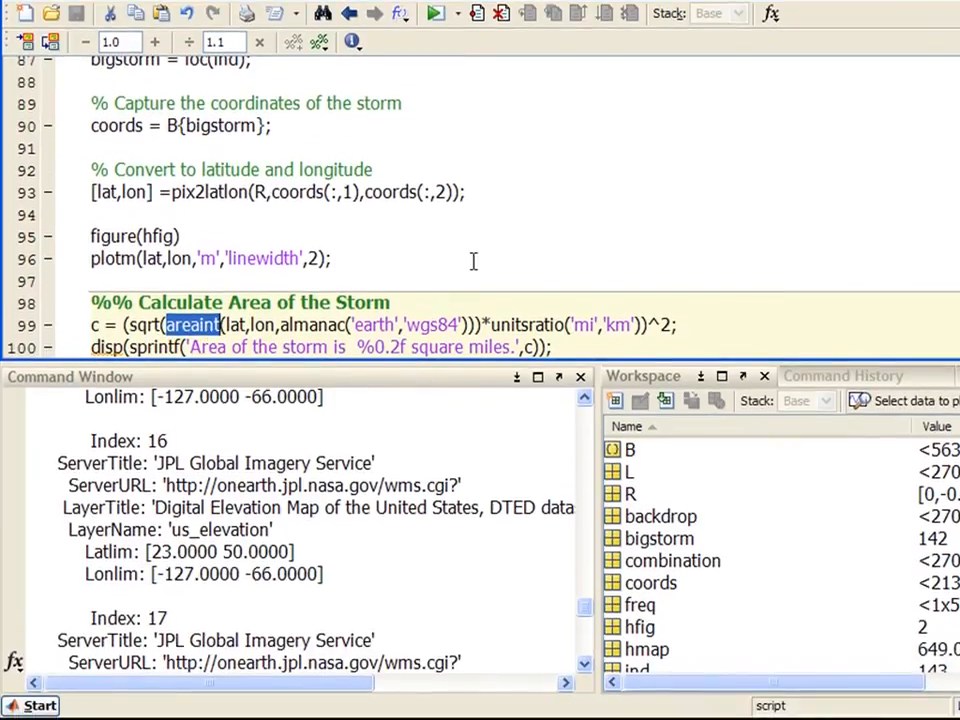
mouse_move(410, 324)
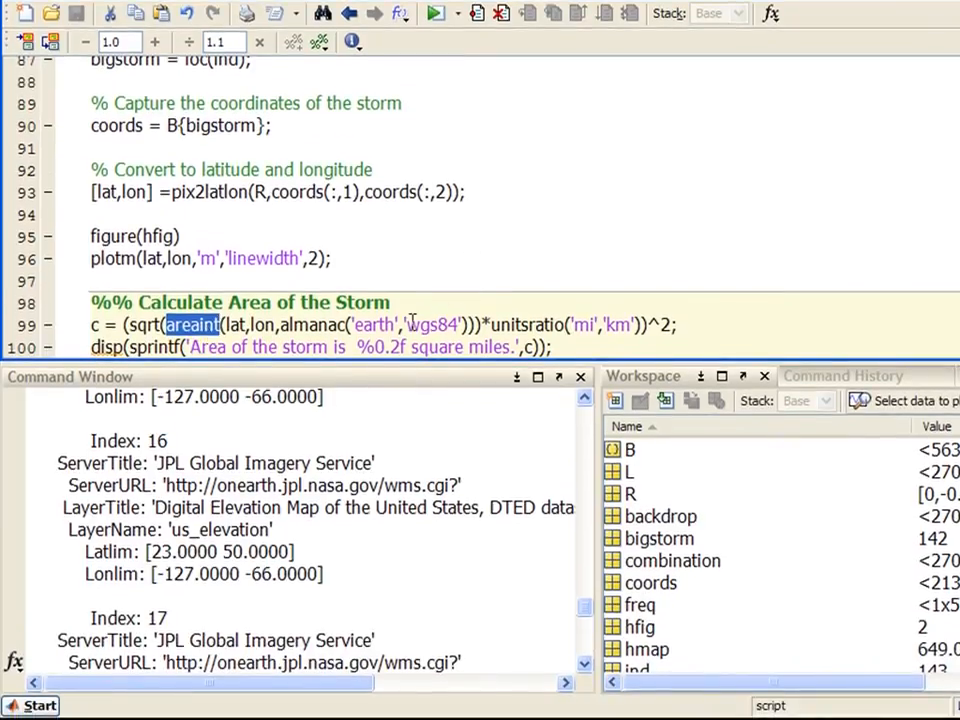
double_click(530, 324)
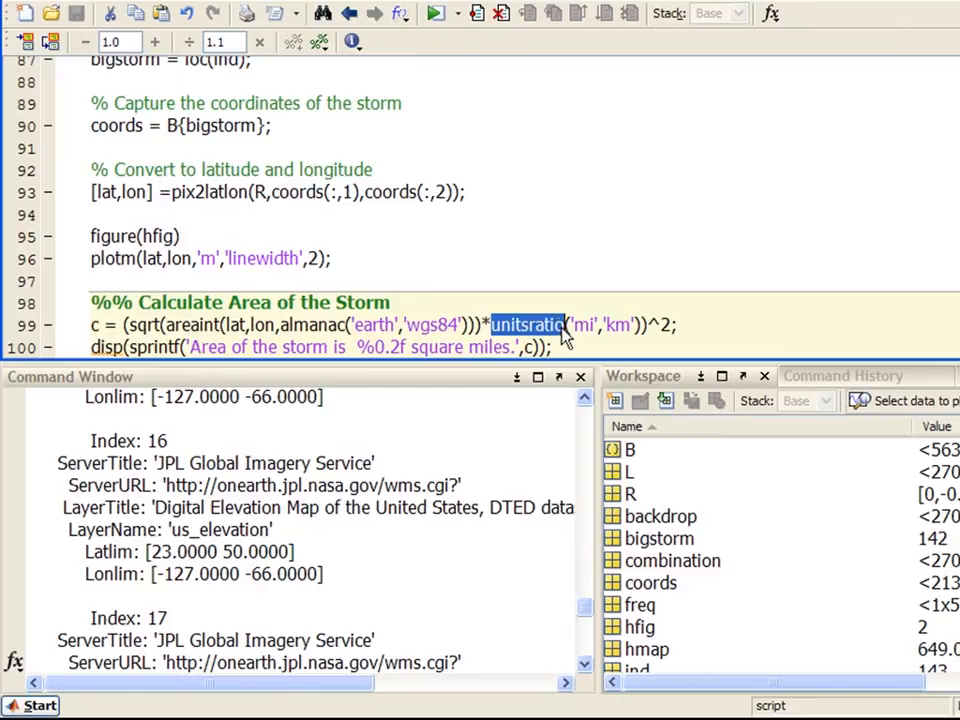